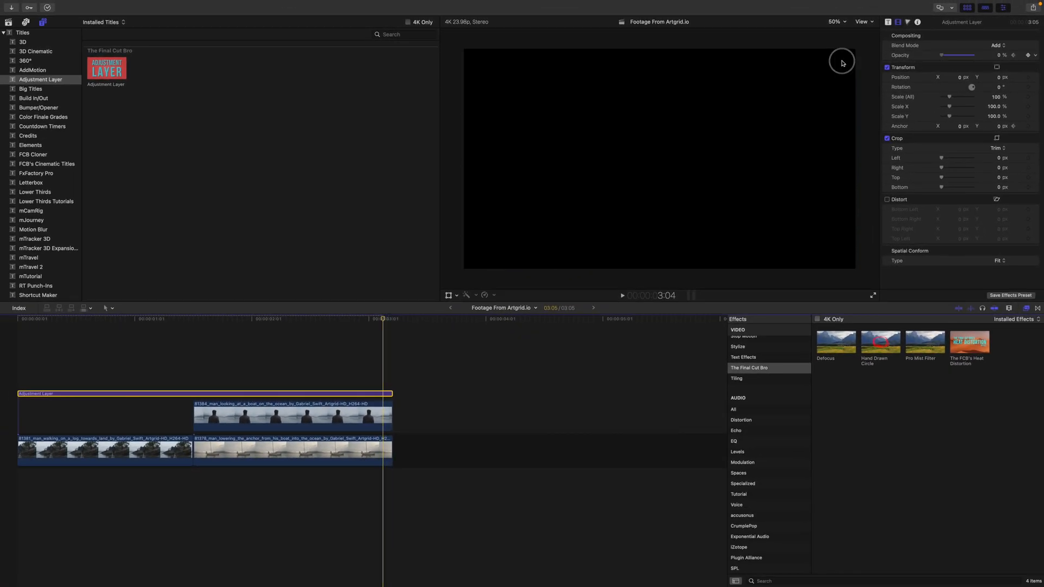
Restore the Adjustment Layer's Opacity and reset Blend Mode so the boat footage shows again.
click(621, 295)
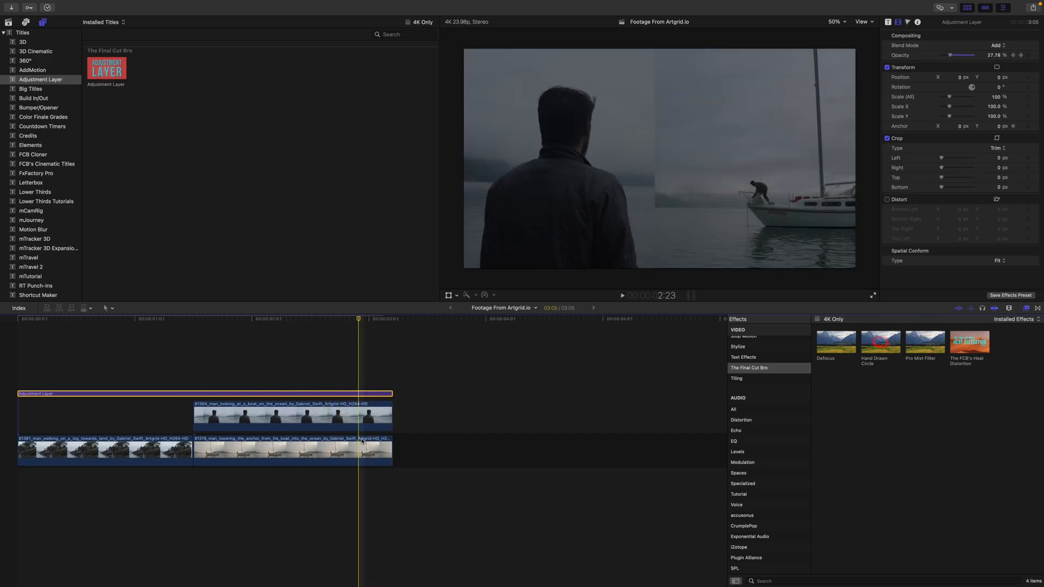
click(748, 329)
text(custom lut)
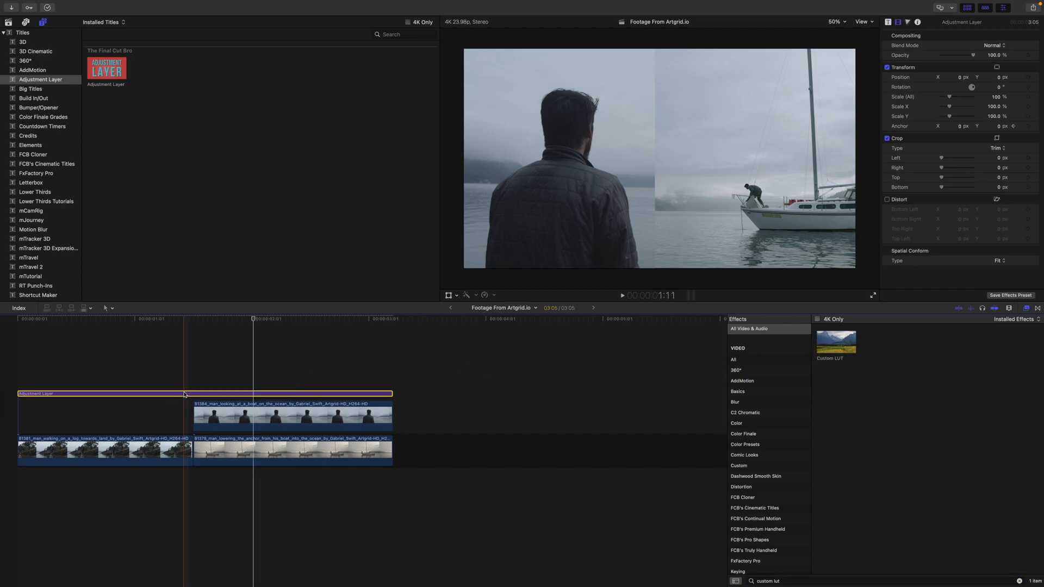
Apply Custom LUT to the adjustment layer and choose VEGAS (Standard) for a teal grade.
double_click(836, 340)
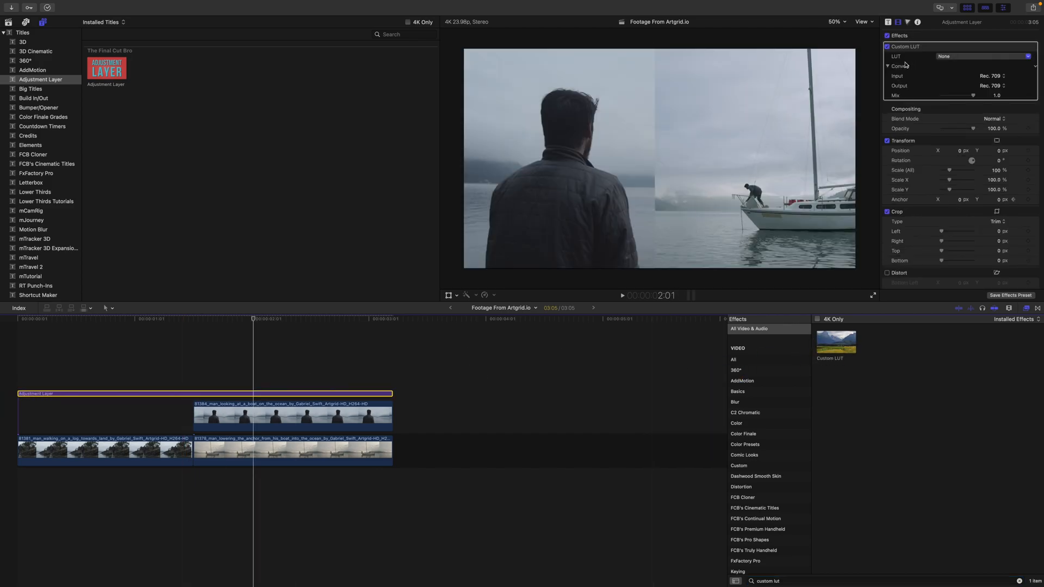
click(982, 56)
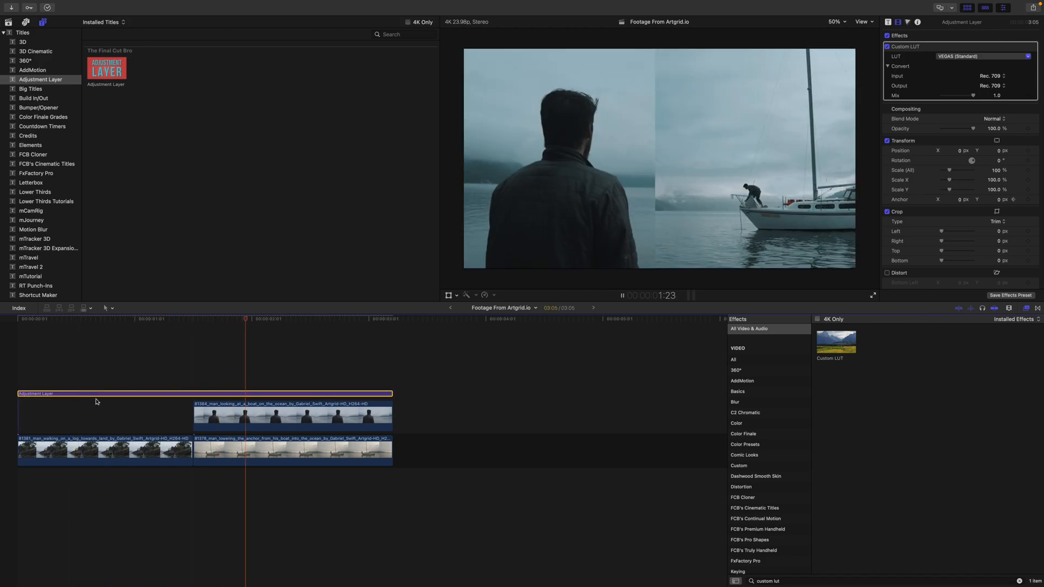
click(232, 320)
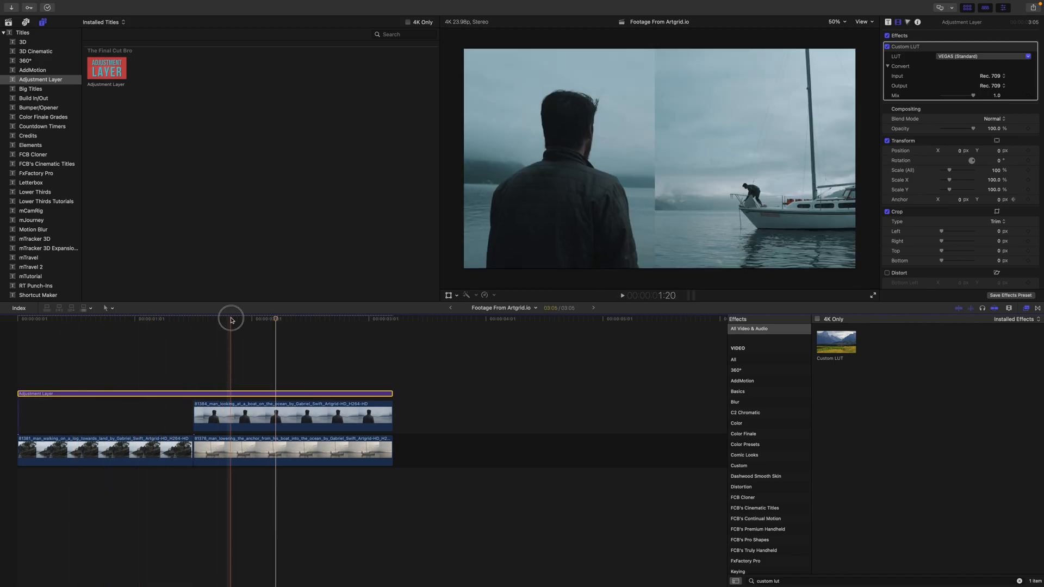
click(291, 415)
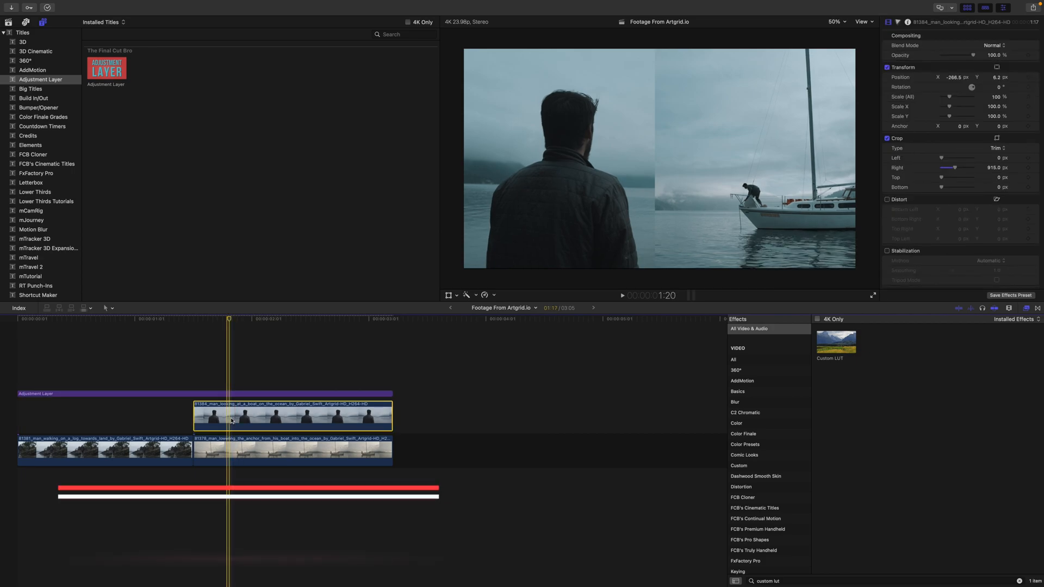
key(cmd+6)
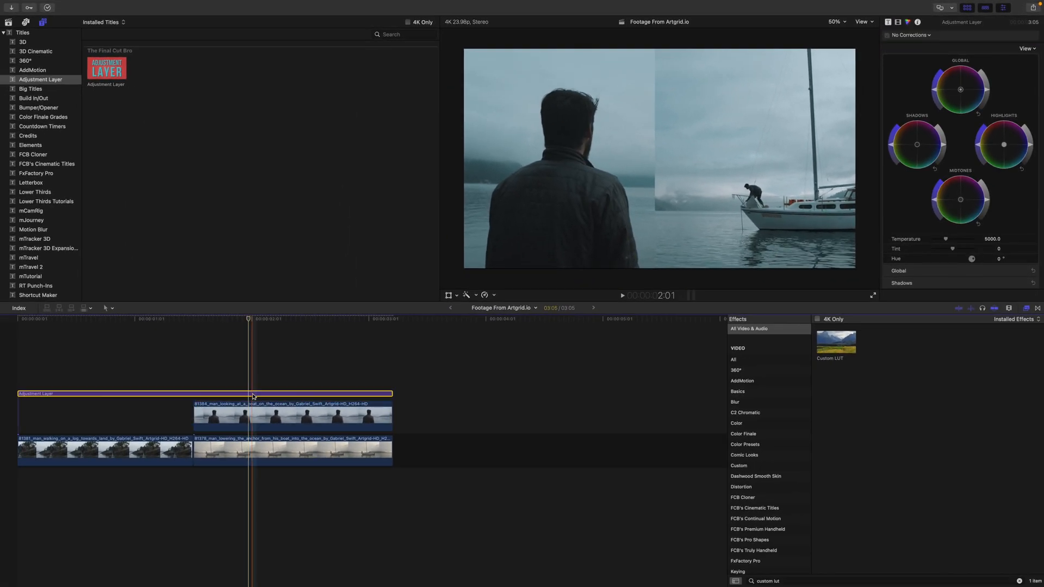
click(898, 22)
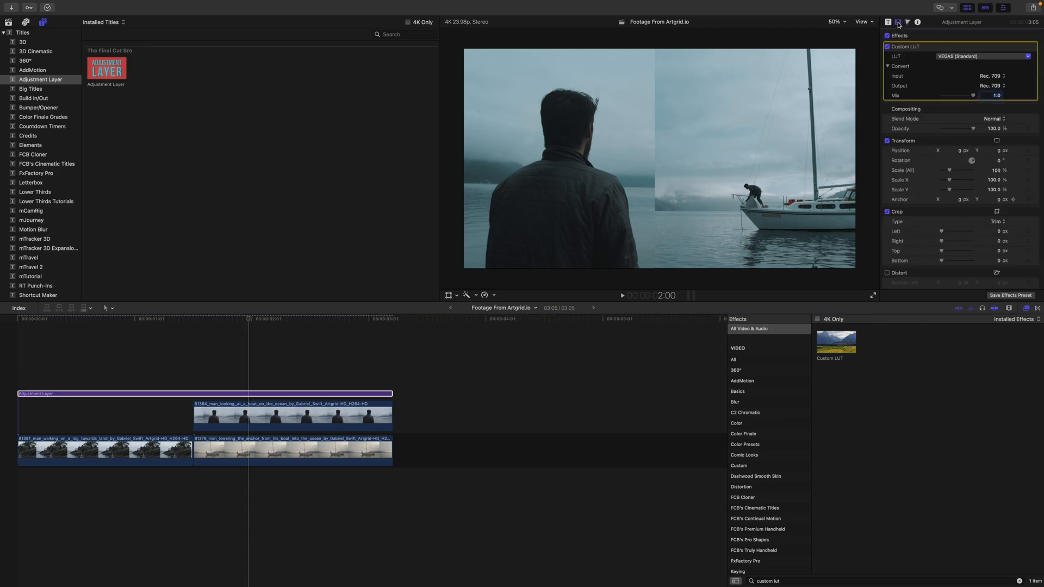
click(272, 397)
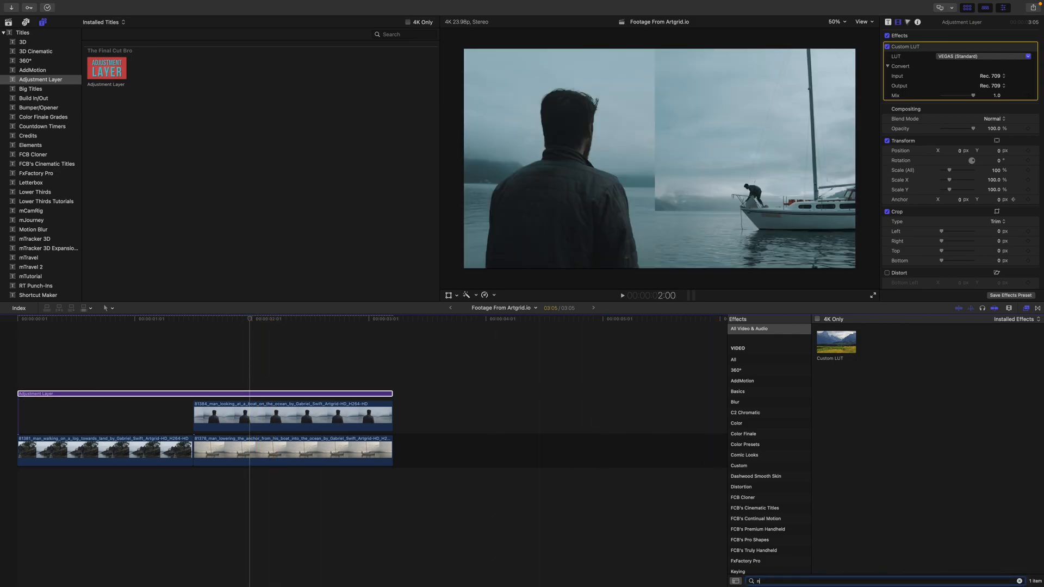
Apply Add Noise and Prism to the adjustment layer, giving Prism a shape mask.
text(oise)
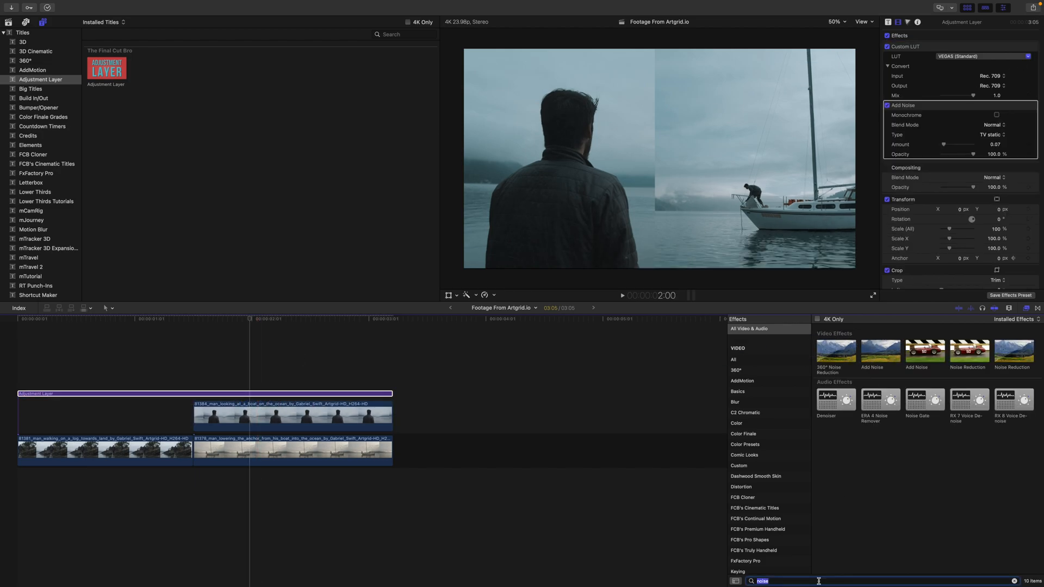
text(prism)
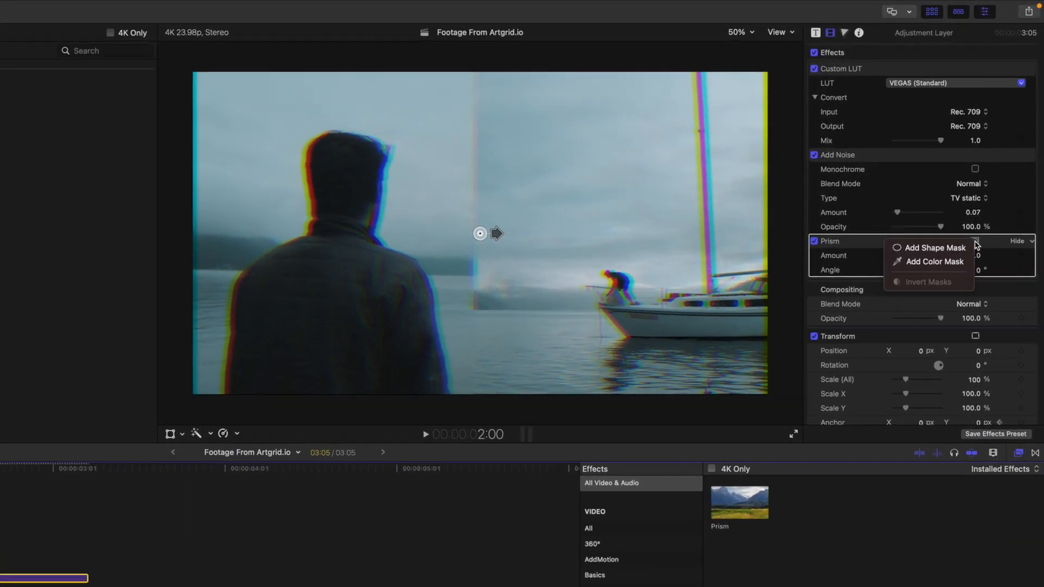
click(936, 248)
text(stop)
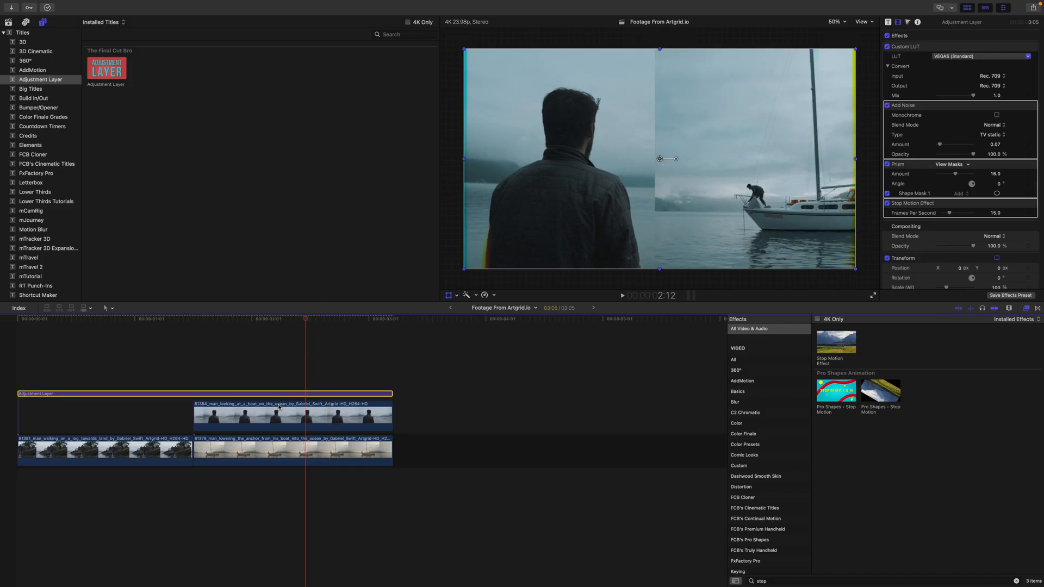
Delete Add Noise, Prism and Stop Motion and reset Transform scale, keeping only the LUT.
click(291, 415)
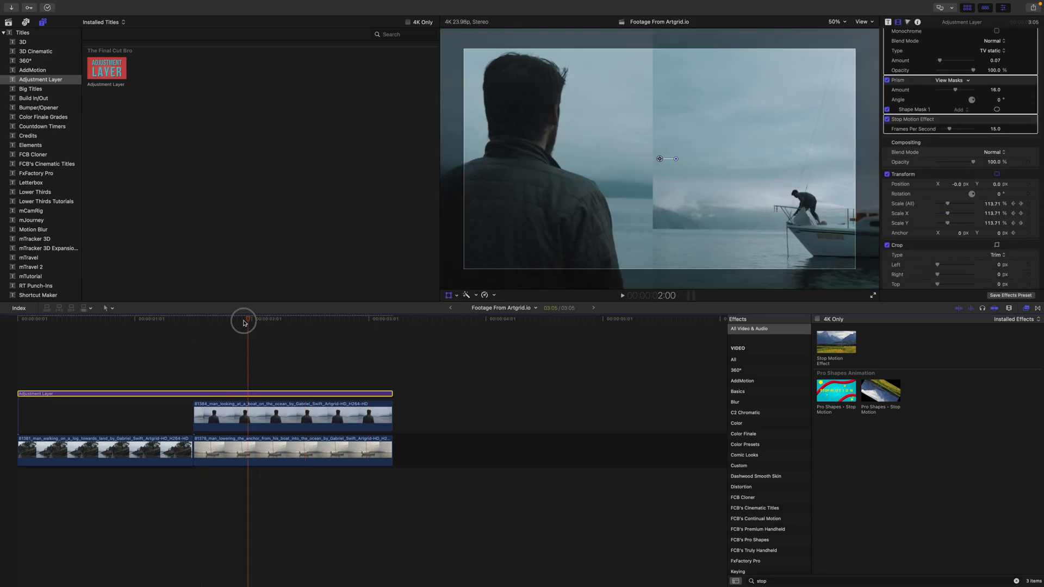
click(622, 295)
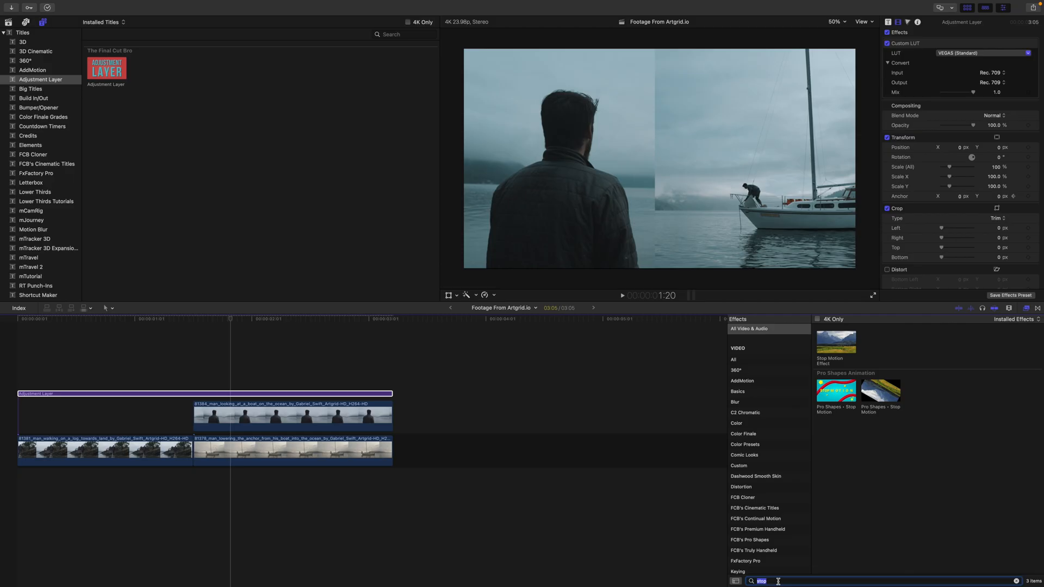
Apply Letterbox to the adjustment layer with a 2.35:1 aspect ratio.
text(letter)
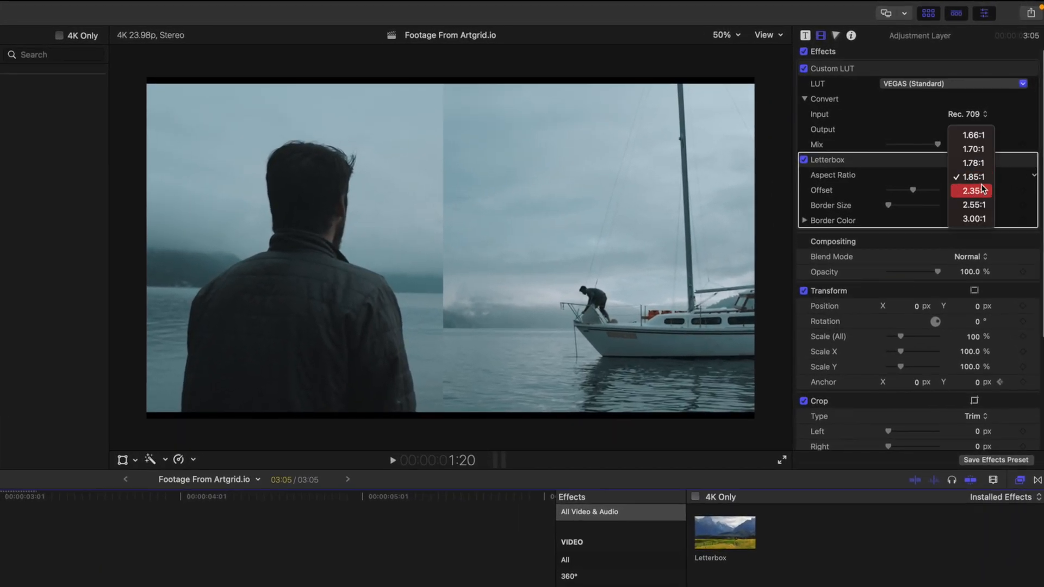
click(975, 190)
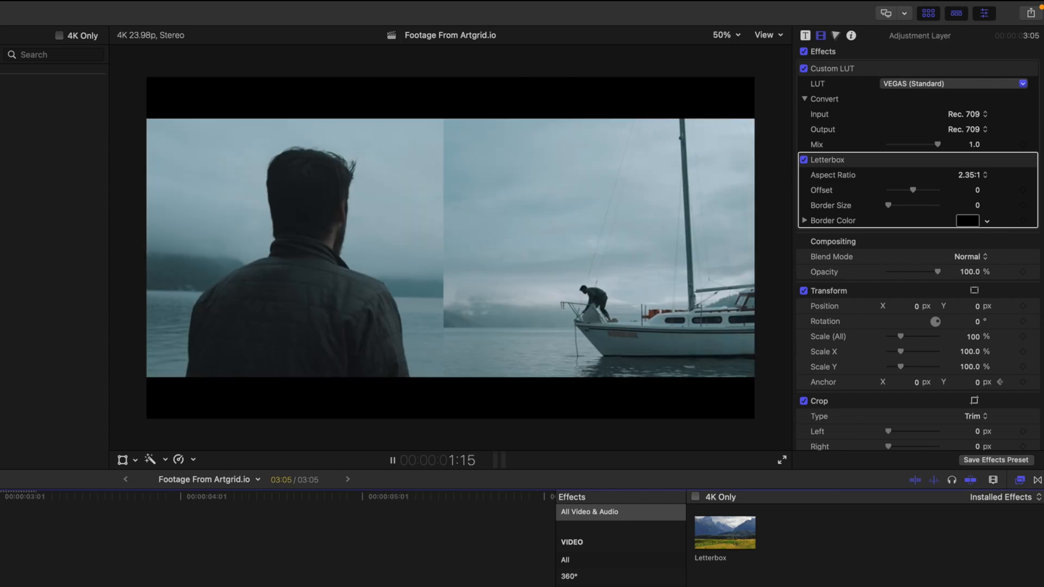
click(393, 460)
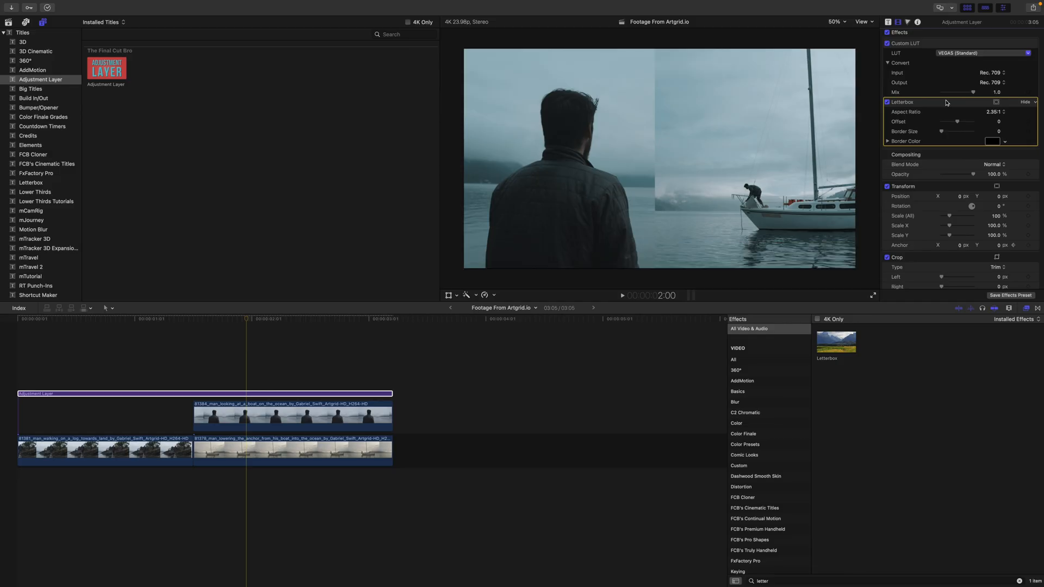
Keyframe Crop Top and Bottom (around 231.9 px) so black bars animate in, then preview.
scroll(down, 3)
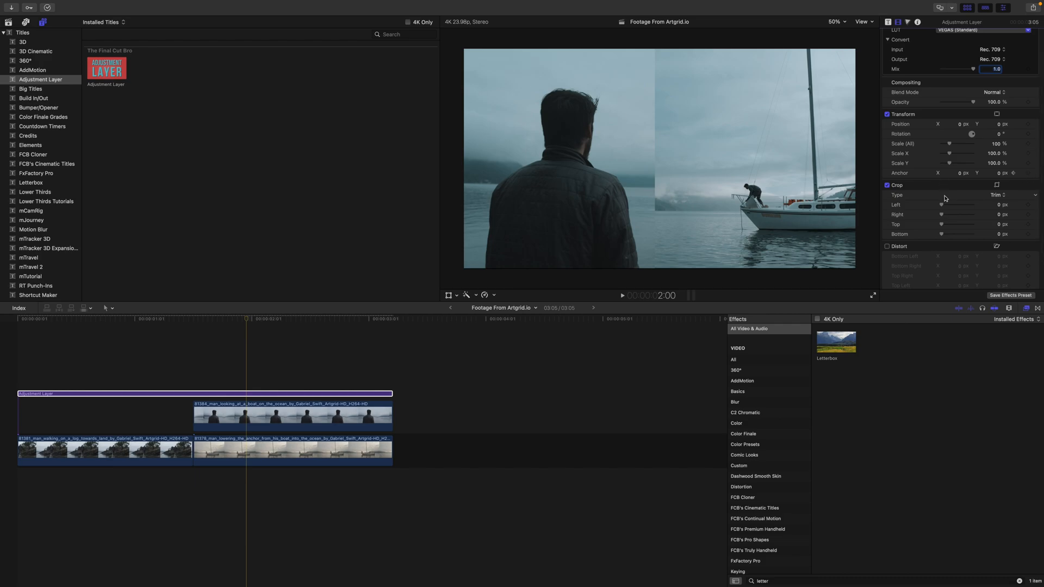
click(165, 319)
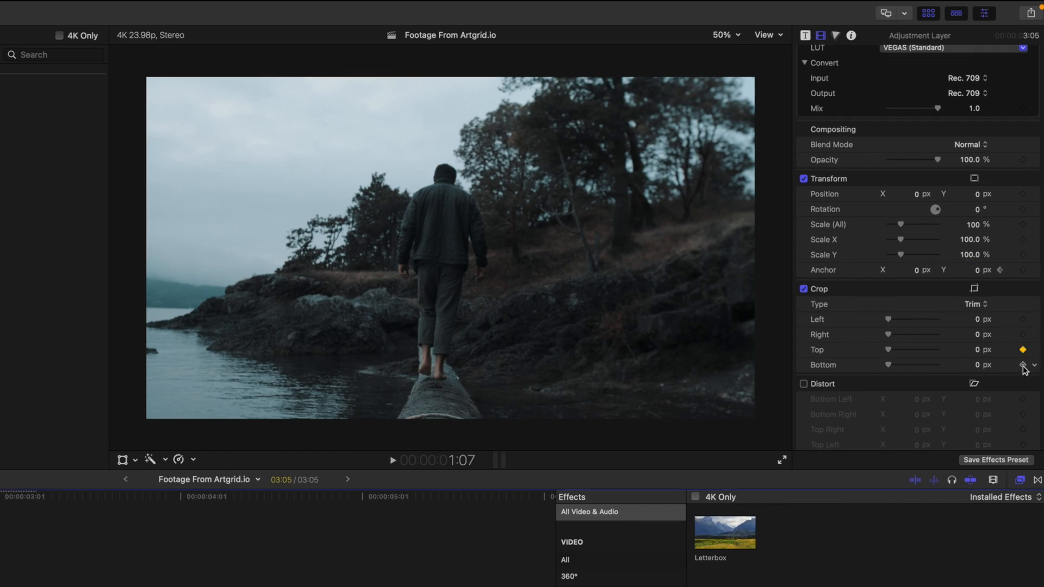
click(1023, 366)
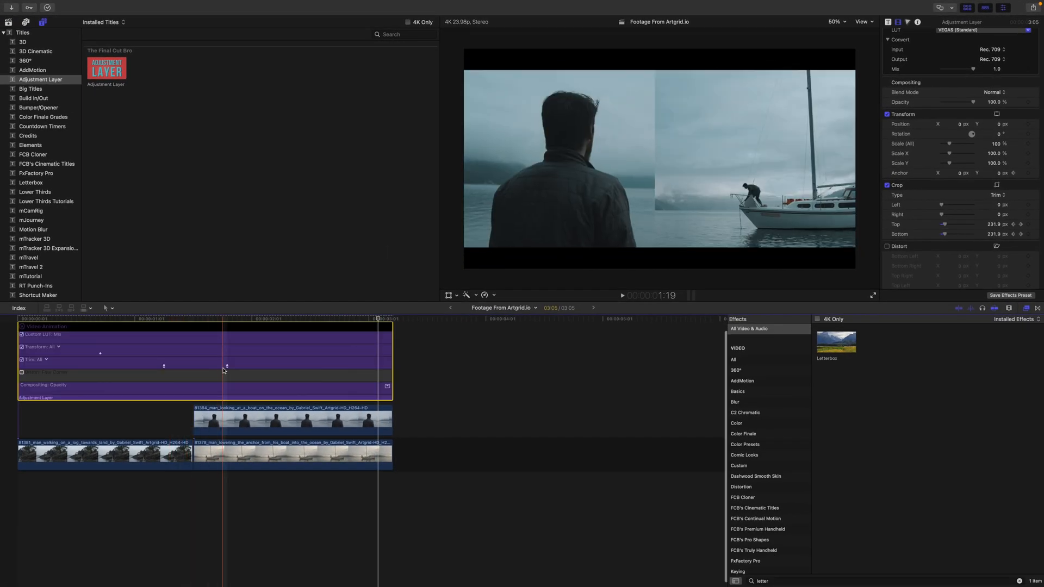
click(623, 295)
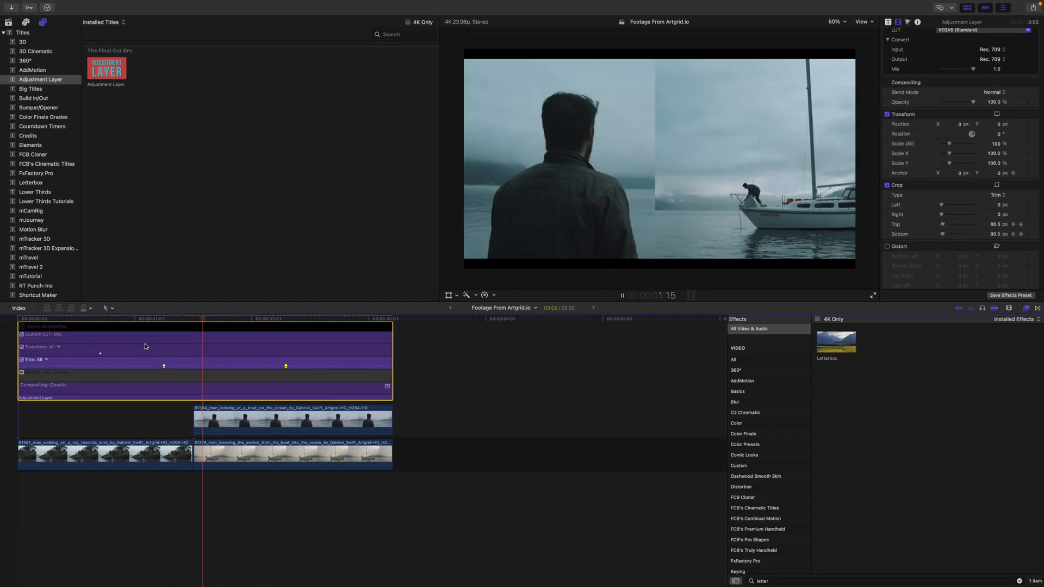